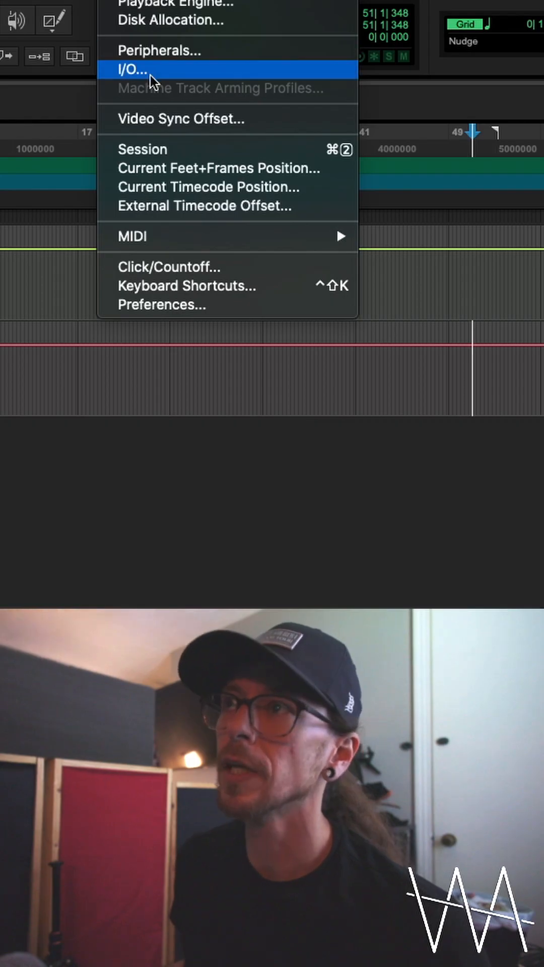
Open I/O Setup and name the new mono insert path Pex-500 2.
{"action": "left_click", "coordinate": [132, 69]}
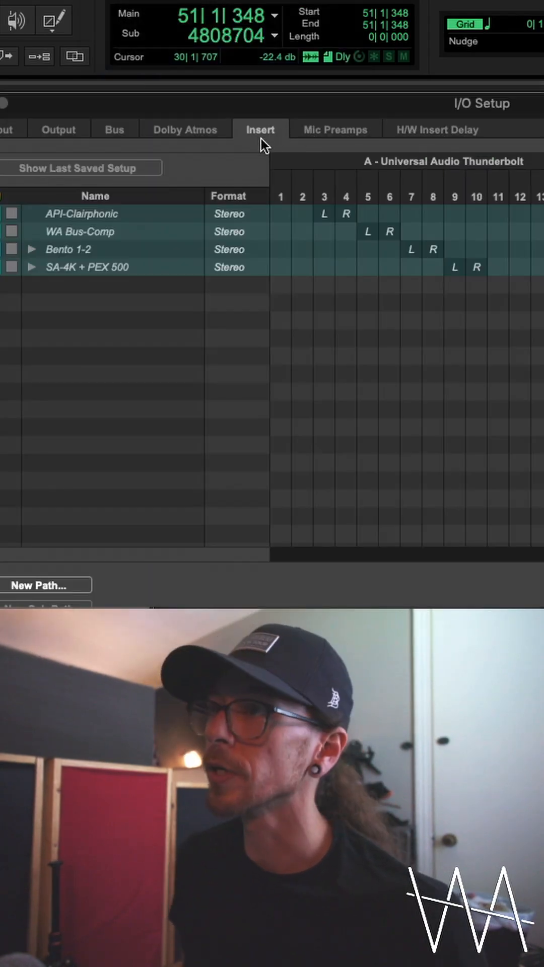
{"action": "mouse_move", "coordinate": [84, 386]}
{"action": "type", "text": "P"}
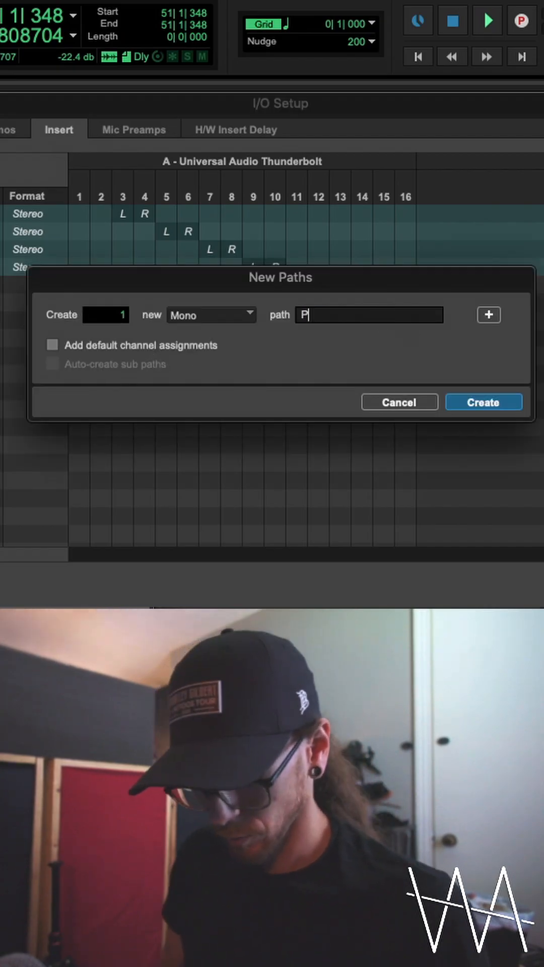
{"action": "type", "text": "ex-5"}
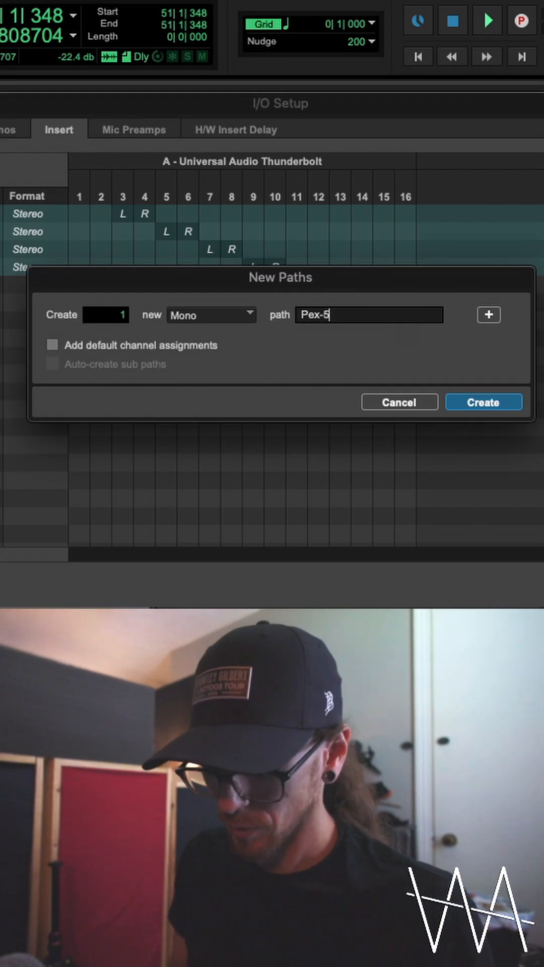
{"action": "type", "text": "02"}
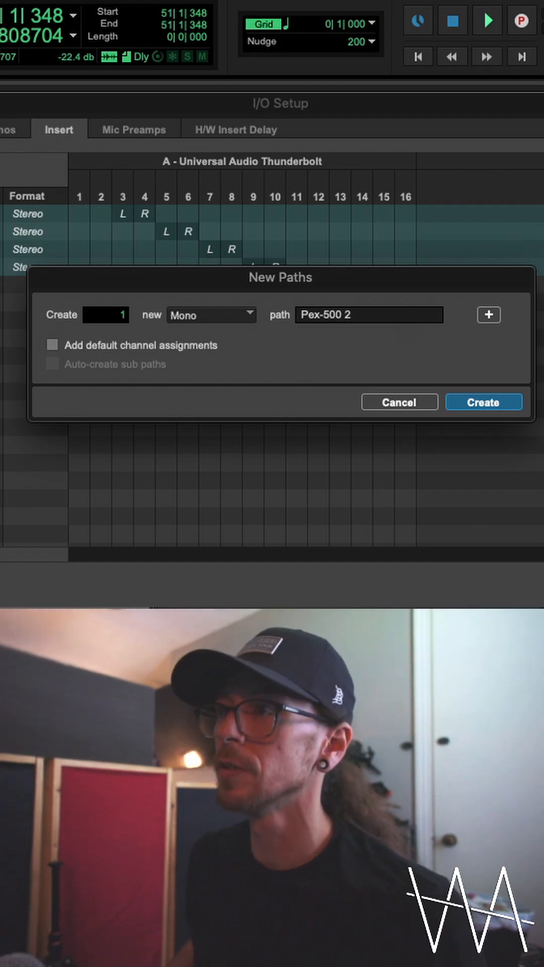
Create the Pex-500 2 path and map it to Thunderbolt interface channel 10.
{"action": "left_click", "coordinate": [484, 402]}
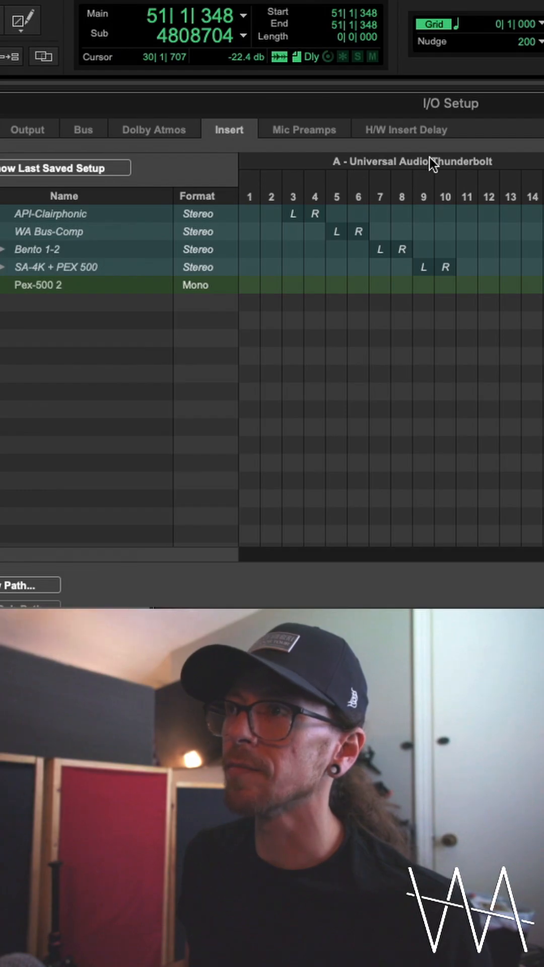
{"action": "mouse_move", "coordinate": [472, 197]}
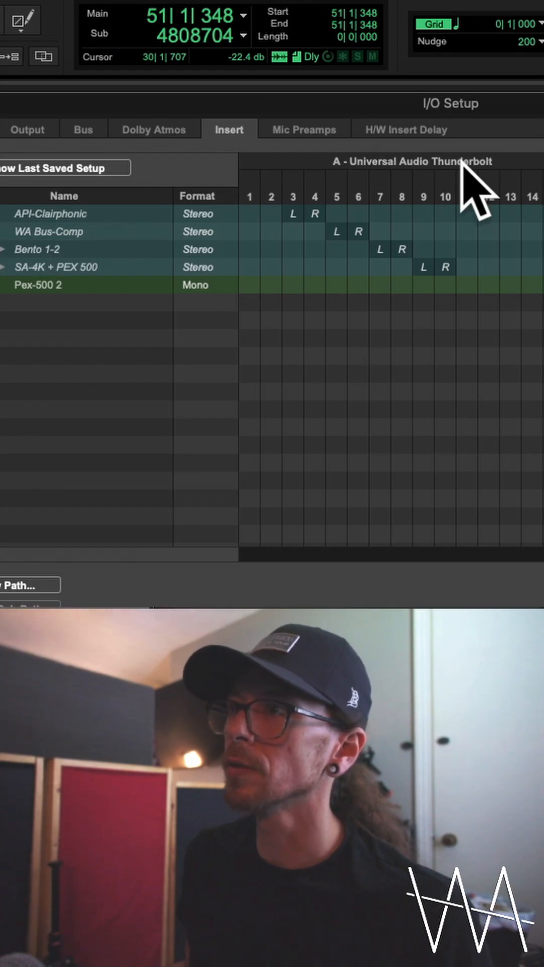
{"action": "mouse_move", "coordinate": [445, 279]}
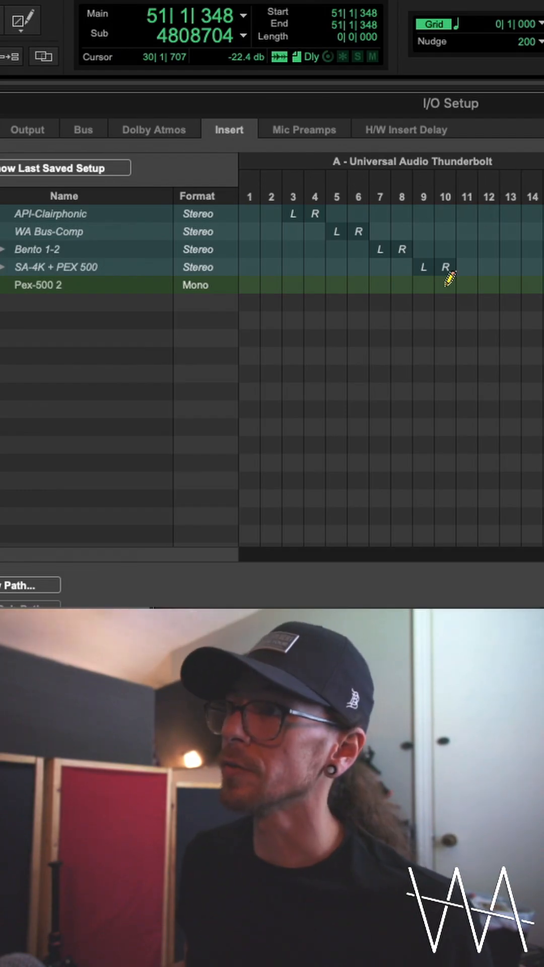
{"action": "left_click", "coordinate": [444, 285]}
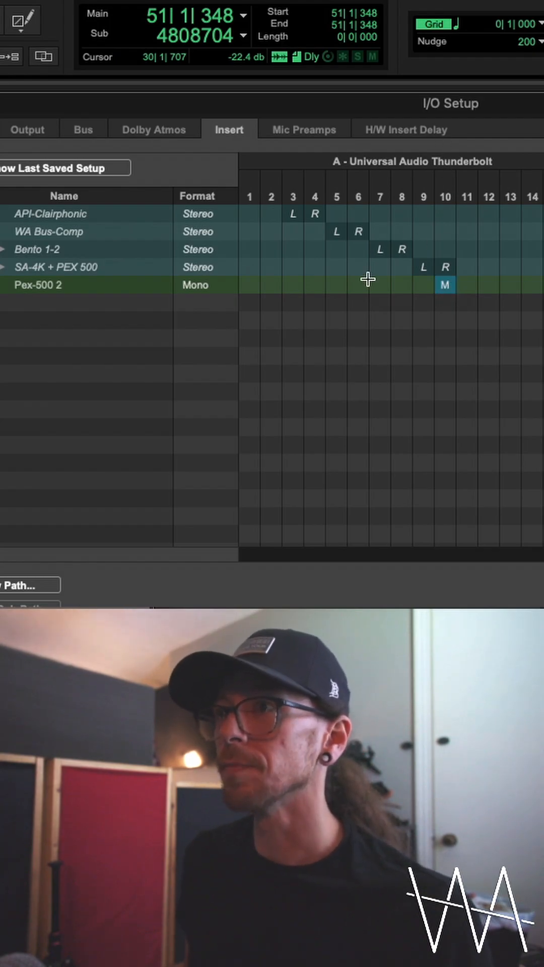
{"action": "left_click", "coordinate": [444, 284]}
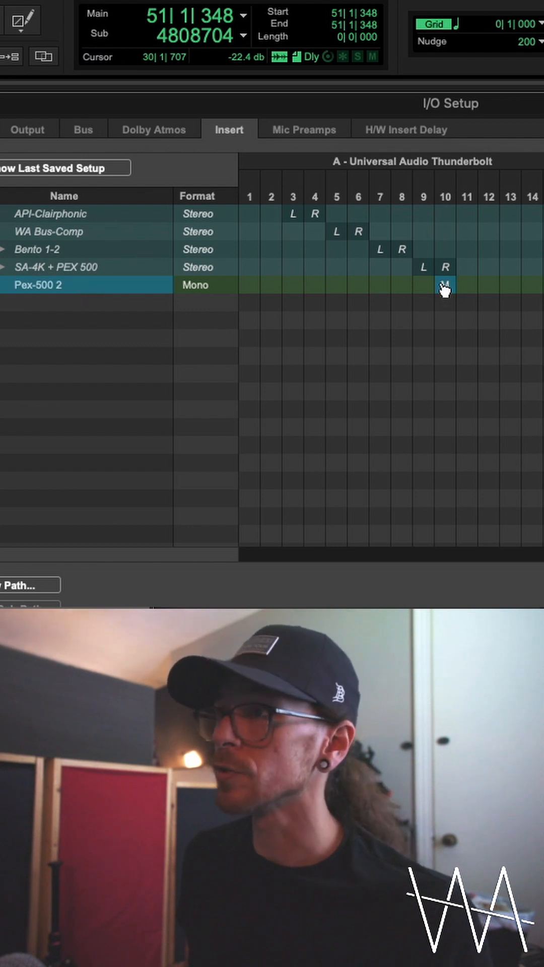
{"action": "left_click", "coordinate": [444, 285]}
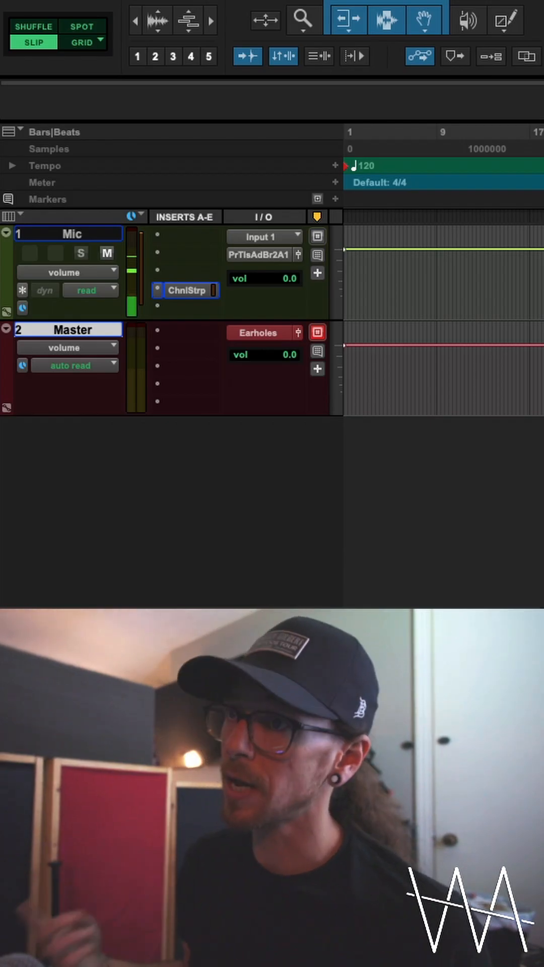
{"action": "mouse_move", "coordinate": [532, 508]}
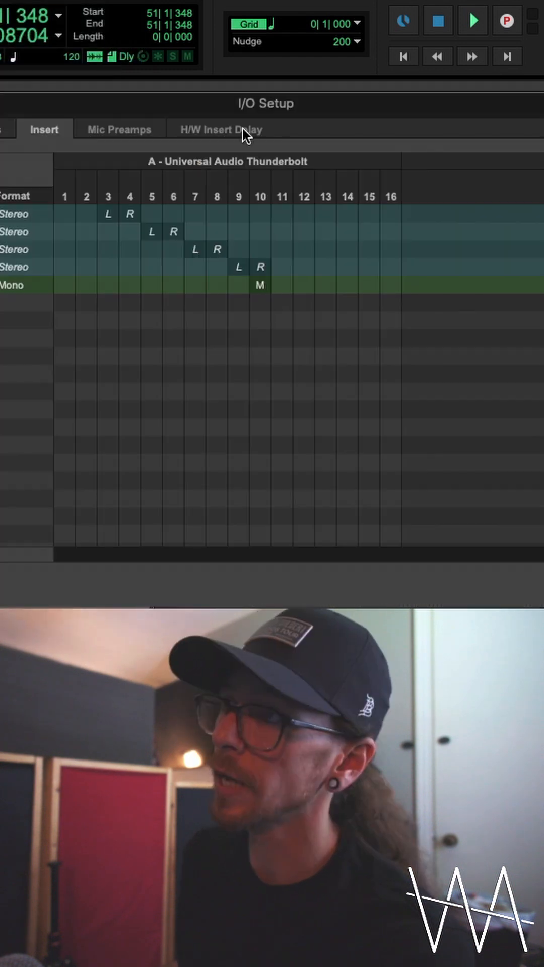
View the H/W Insert Delay settings before closing I/O Setup.
{"action": "left_click", "coordinate": [221, 130]}
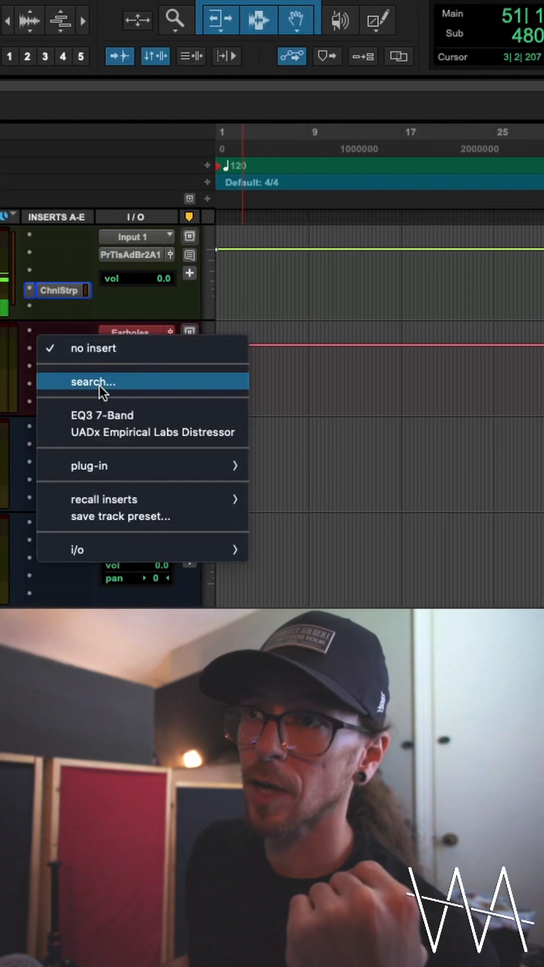
Insert Signal Generator on Tone Gen and route its output to Round Trip (Mono).
{"action": "left_click", "coordinate": [92, 382]}
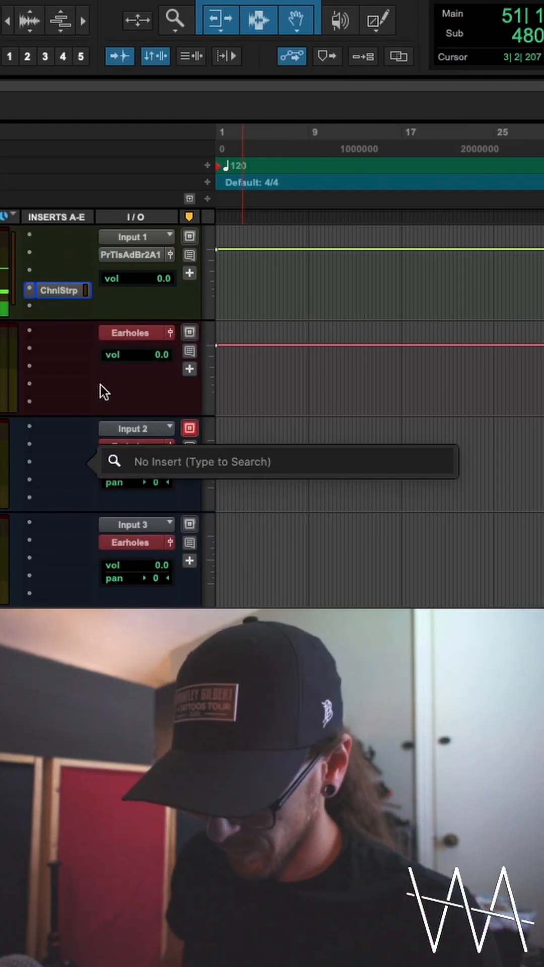
{"action": "type", "text": "t"}
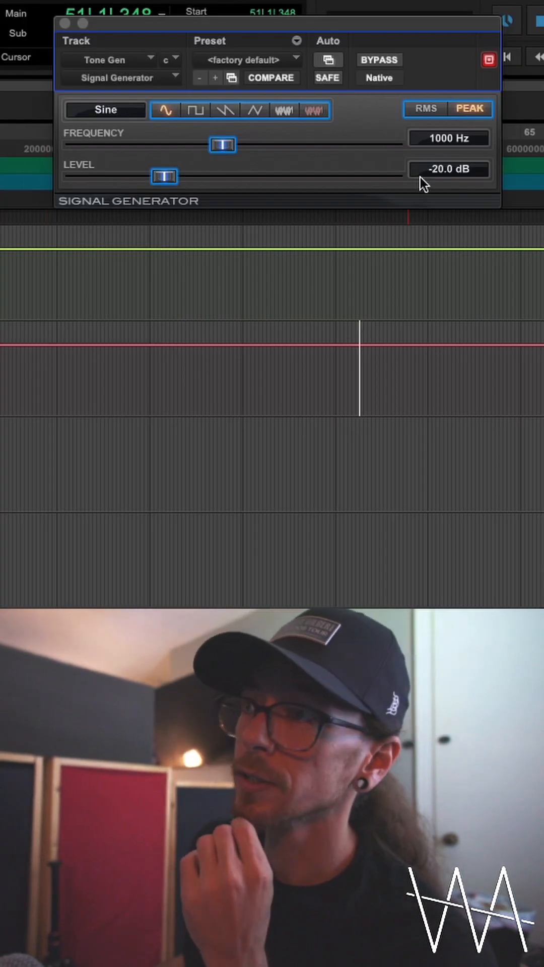
{"action": "left_click", "coordinate": [314, 110]}
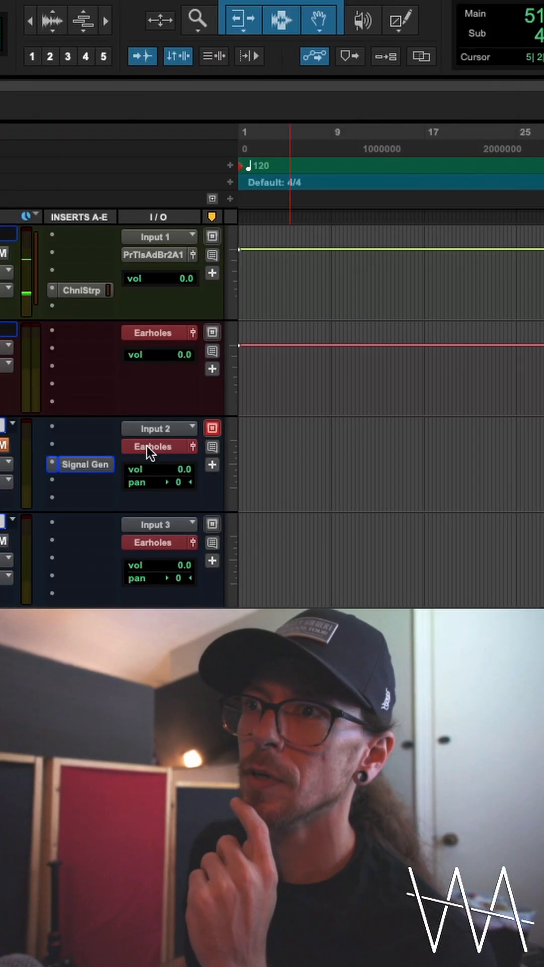
{"action": "left_click", "coordinate": [158, 447]}
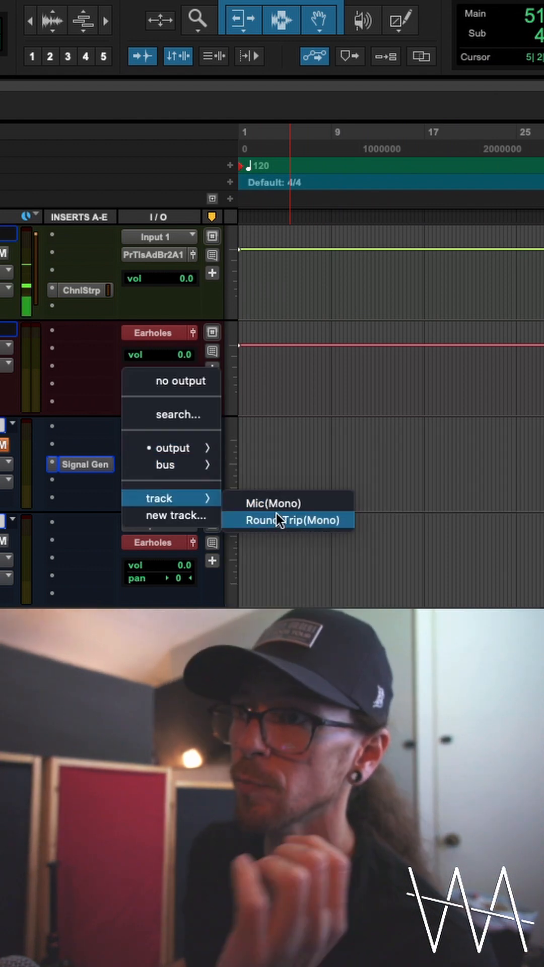
{"action": "left_click", "coordinate": [287, 520]}
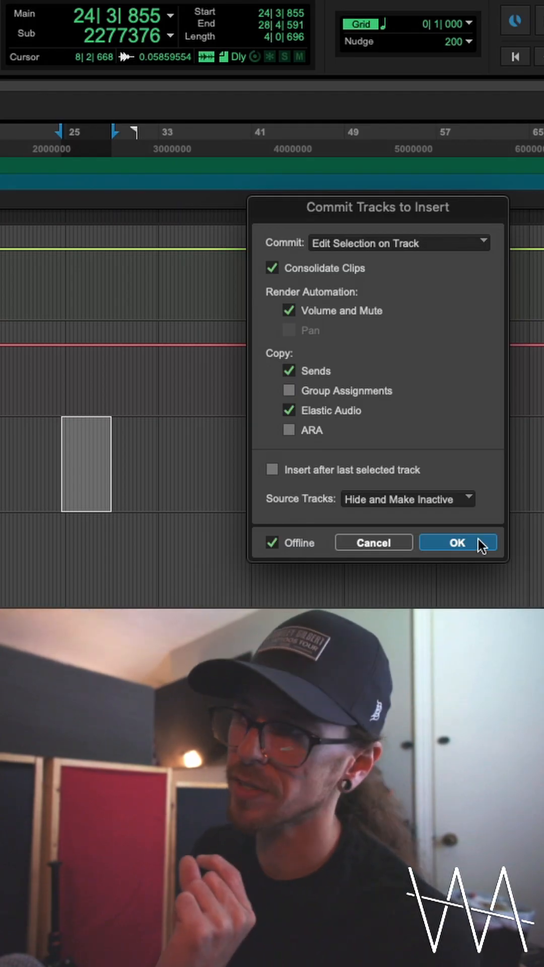
Commit the Tone Gen selection to a rendered audio clip on the track.
{"action": "left_click", "coordinate": [456, 543]}
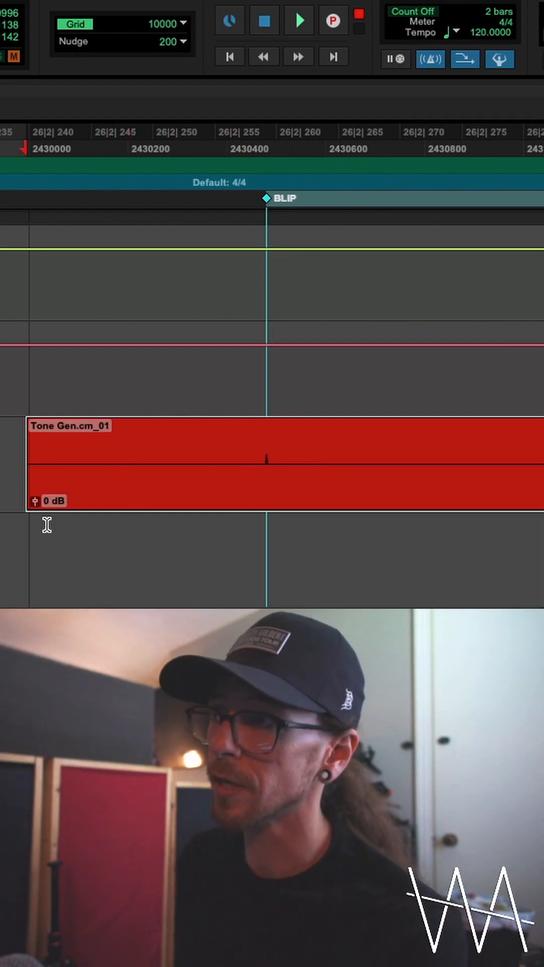
Trim the committed clip to one short blip marked BLIP.
{"action": "left_click", "coordinate": [298, 20]}
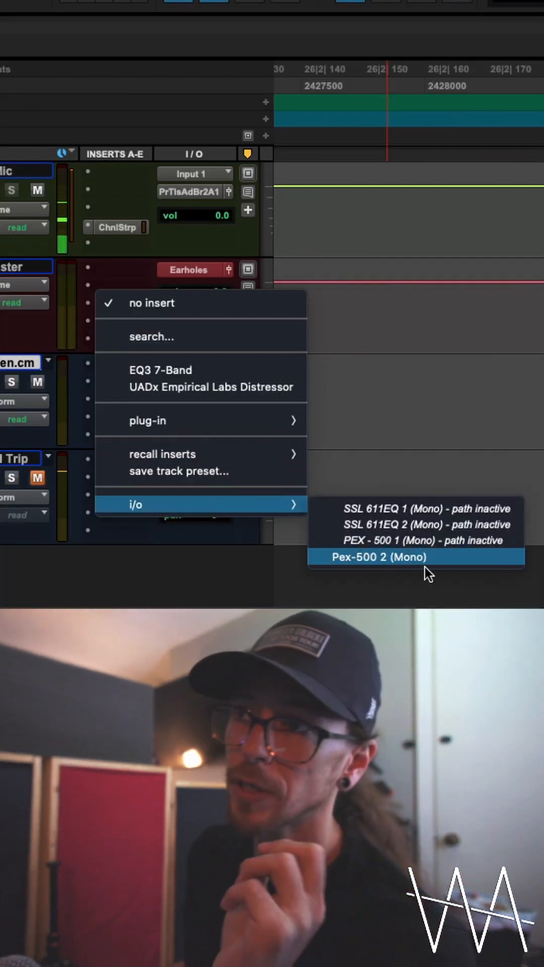
Place the Pex-500 2 (Mono) hardware insert on the tone track.
{"action": "left_click", "coordinate": [376, 557]}
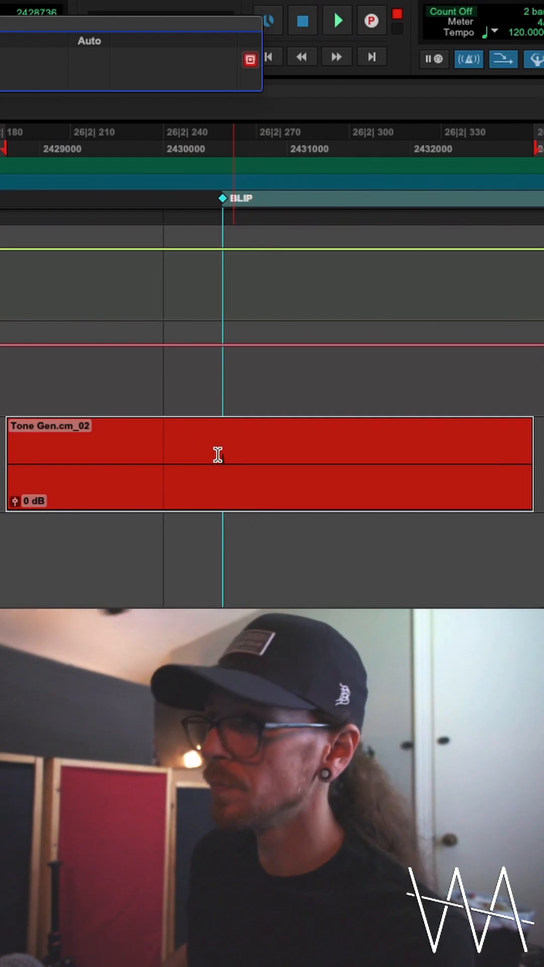
{"action": "scroll", "scroll_direction": "right", "scroll_amount": 3}
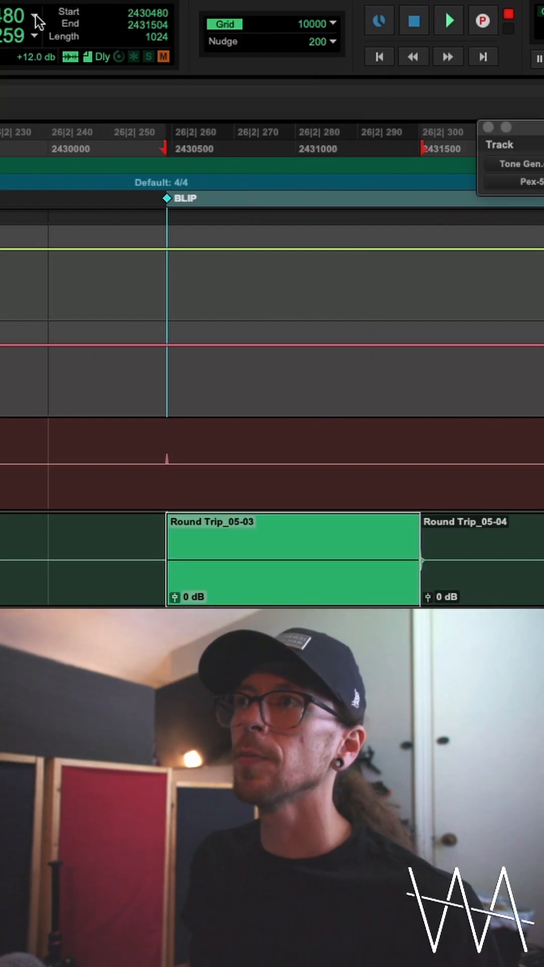
{"action": "mouse_move", "coordinate": [68, 22]}
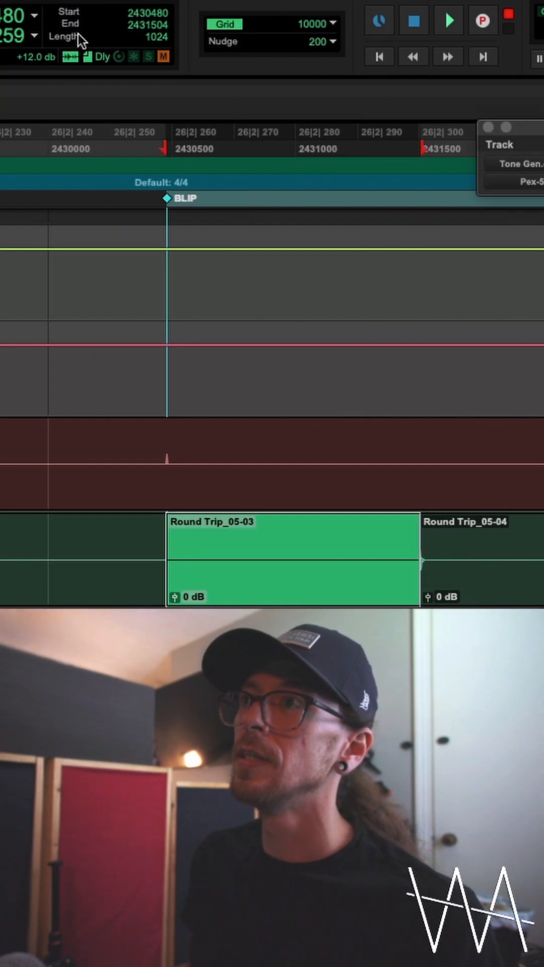
{"action": "mouse_move", "coordinate": [185, 58]}
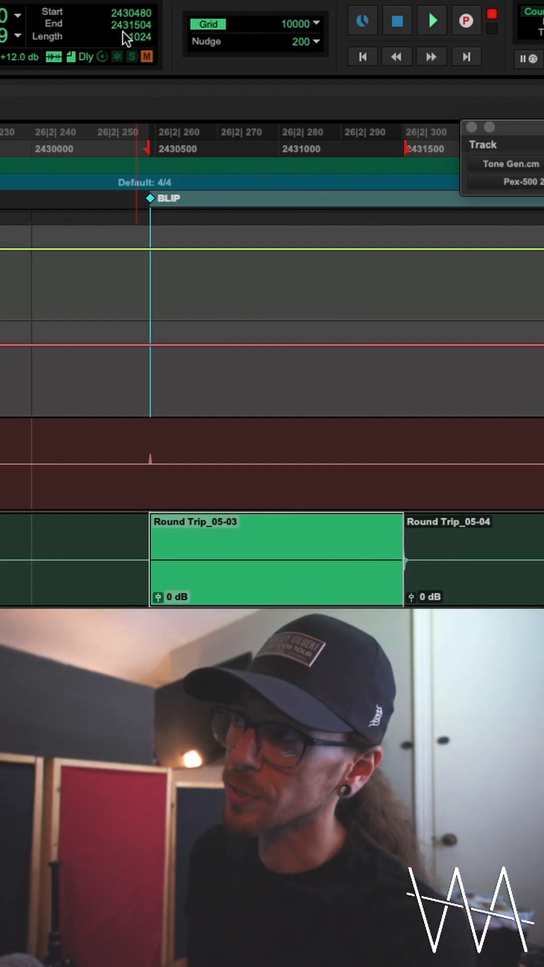
{"action": "mouse_move", "coordinate": [134, 49]}
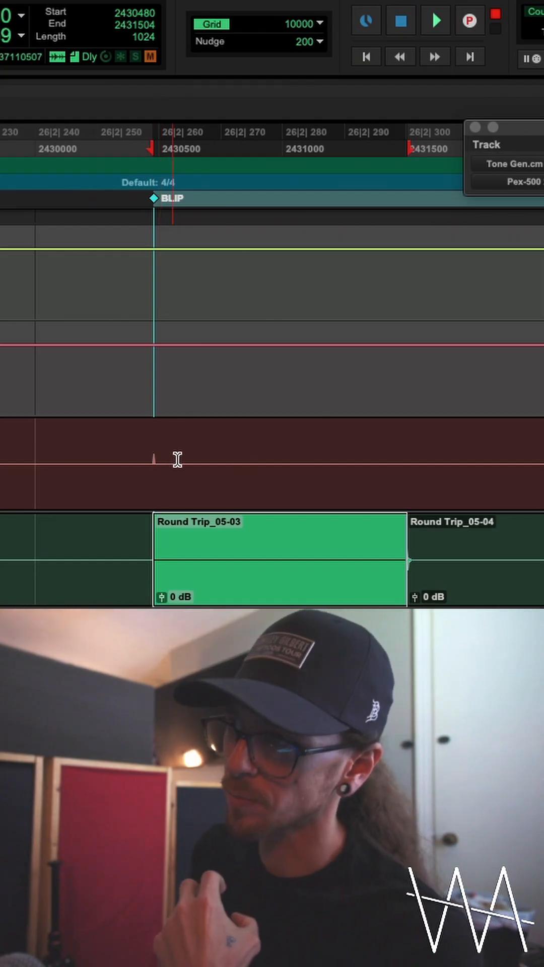
{"action": "mouse_move", "coordinate": [172, 445]}
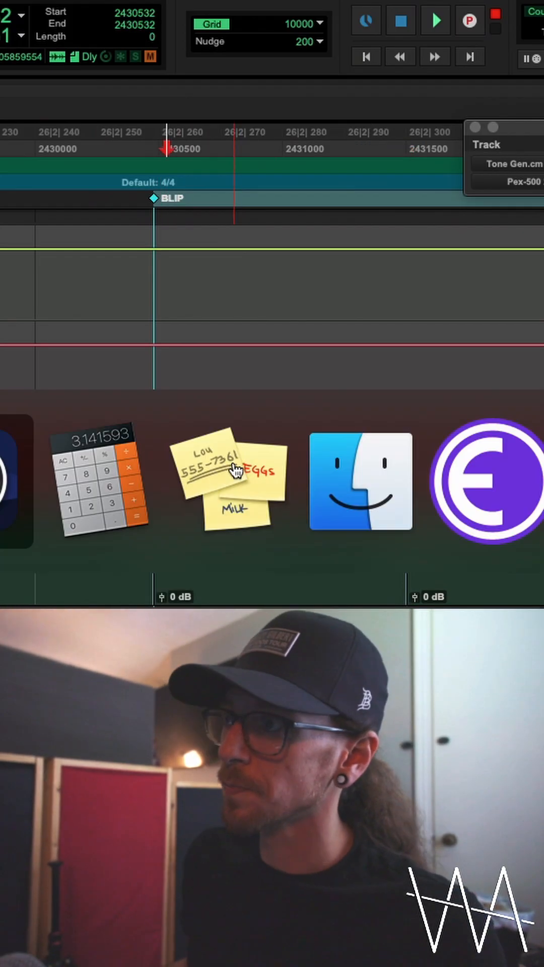
Switch to Stickies to bring the conversion notes forward.
{"action": "left_click", "coordinate": [233, 482]}
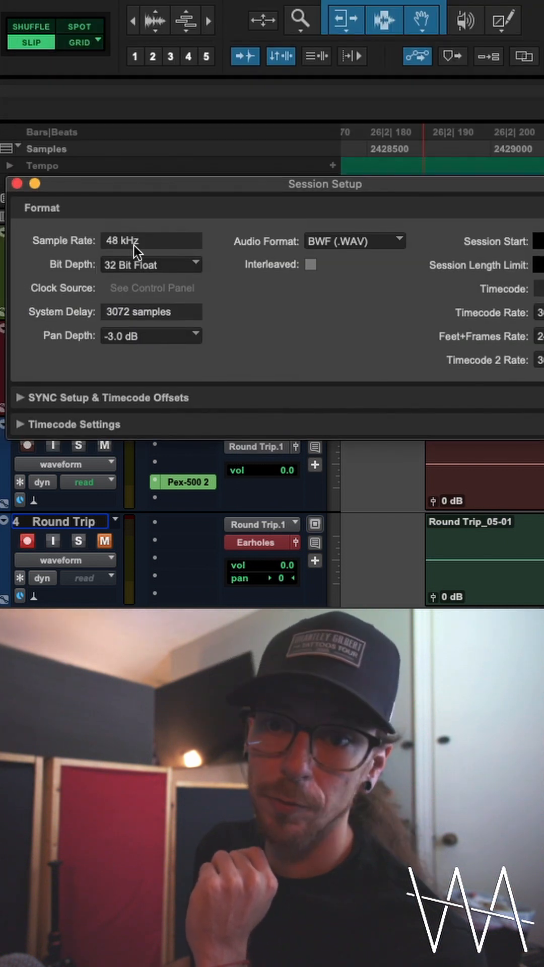
Enter 48,000 as the sample rate in the conversion note.
{"action": "left_click", "coordinate": [17, 183]}
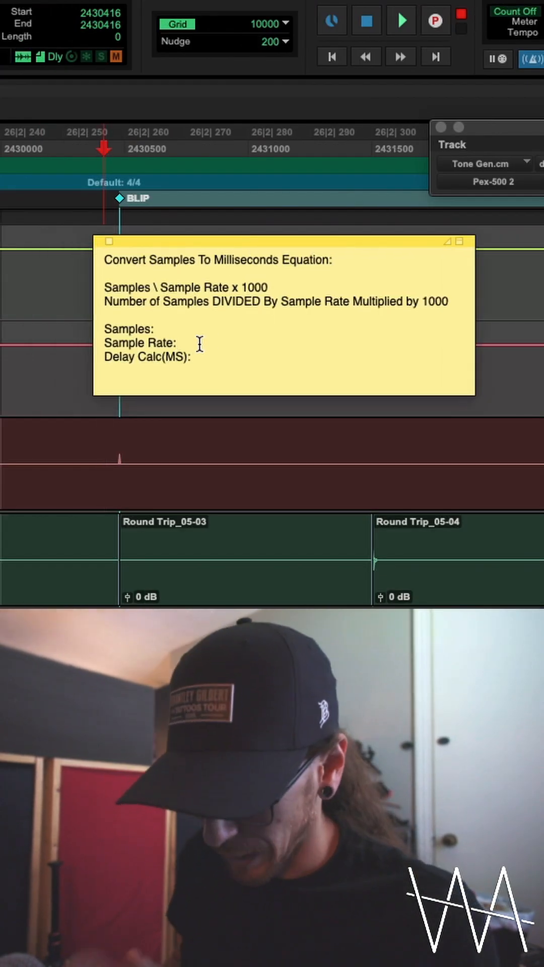
{"action": "type", "text": "48"}
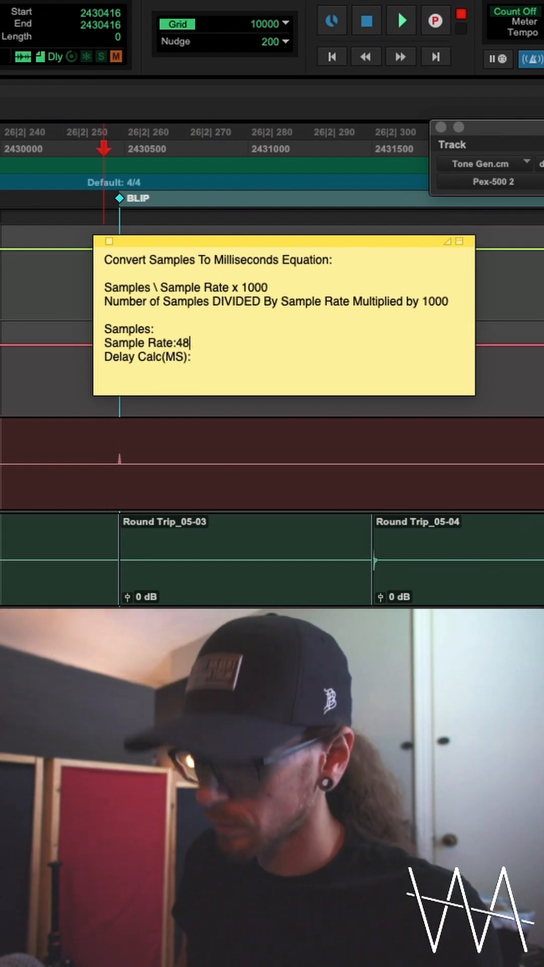
{"action": "type", "text": ",000"}
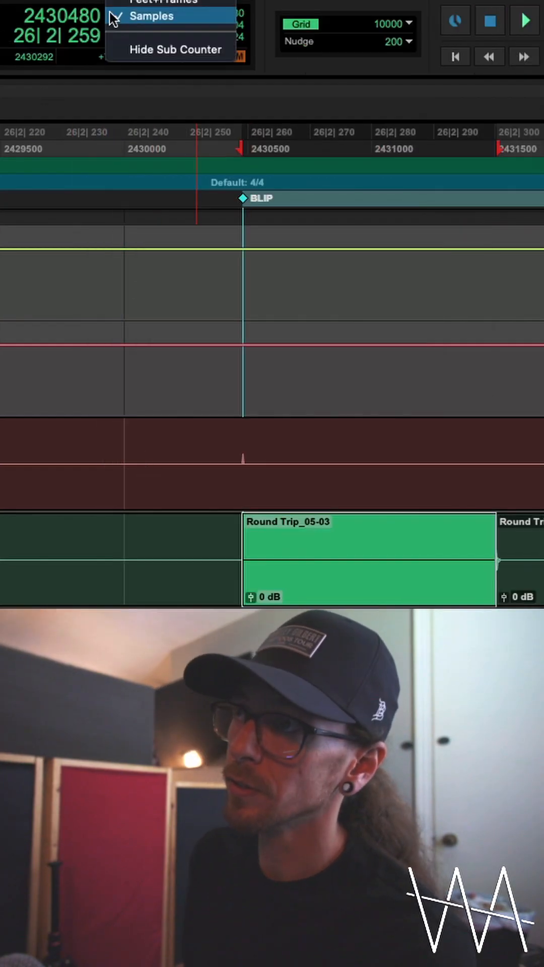
Show the counter in samples and log the 1024-sample delay in the note.
{"action": "left_click", "coordinate": [152, 16]}
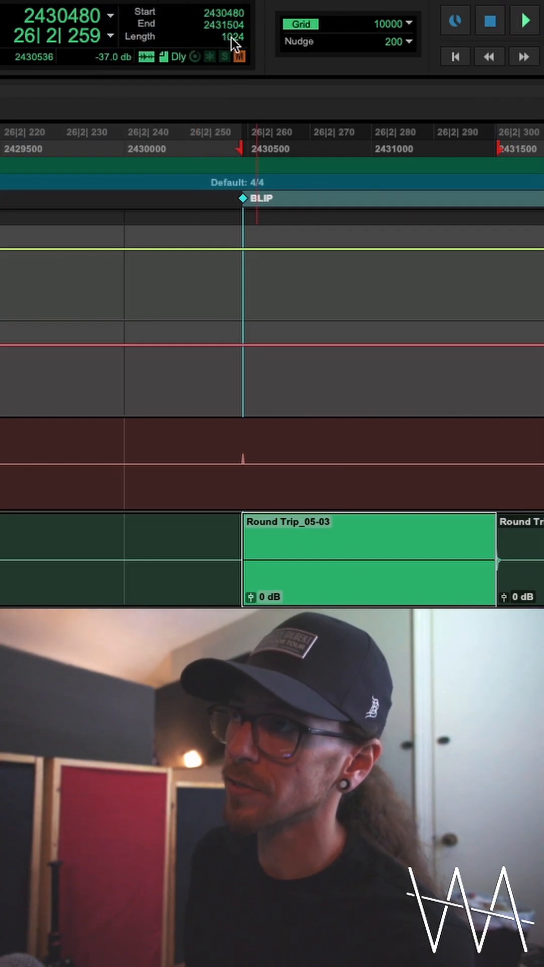
{"action": "mouse_move", "coordinate": [231, 37]}
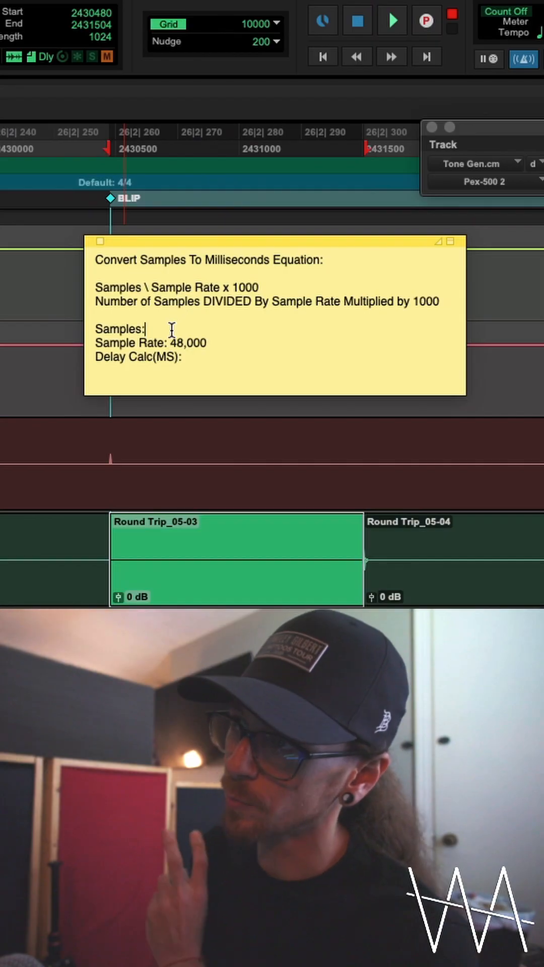
{"action": "type", "text": "1024"}
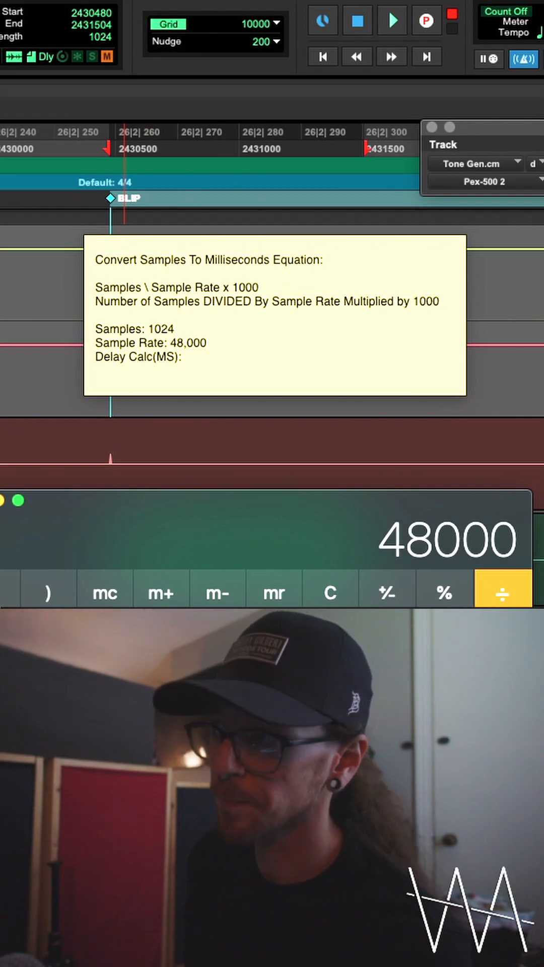
Finish 1024 ÷ 48000 × 1000 = 21.33 ms and enter 21.33 after 'Delay Calc(MS):' in the sticky note.
{"action": "left_click", "coordinate": [502, 591]}
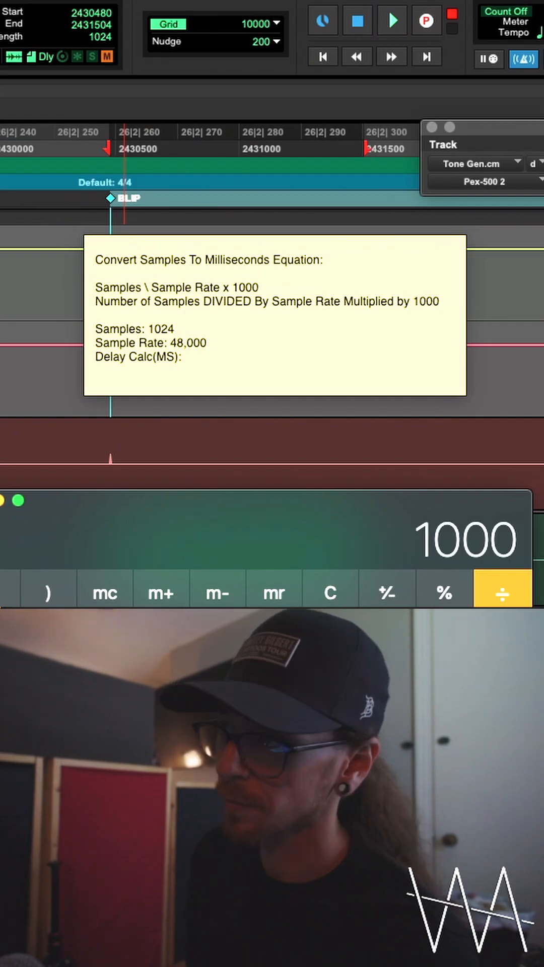
{"action": "left_click", "coordinate": [502, 591]}
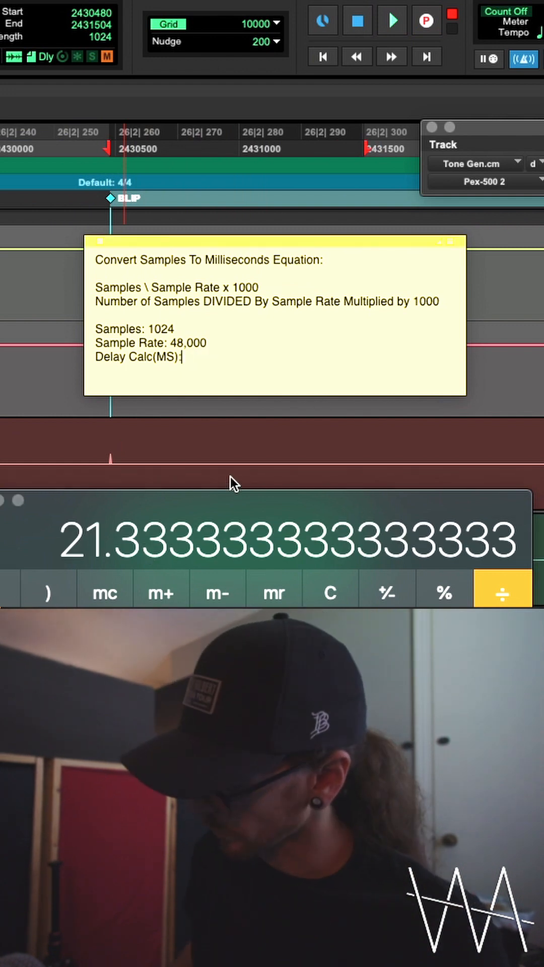
{"action": "type", "text": "21.33"}
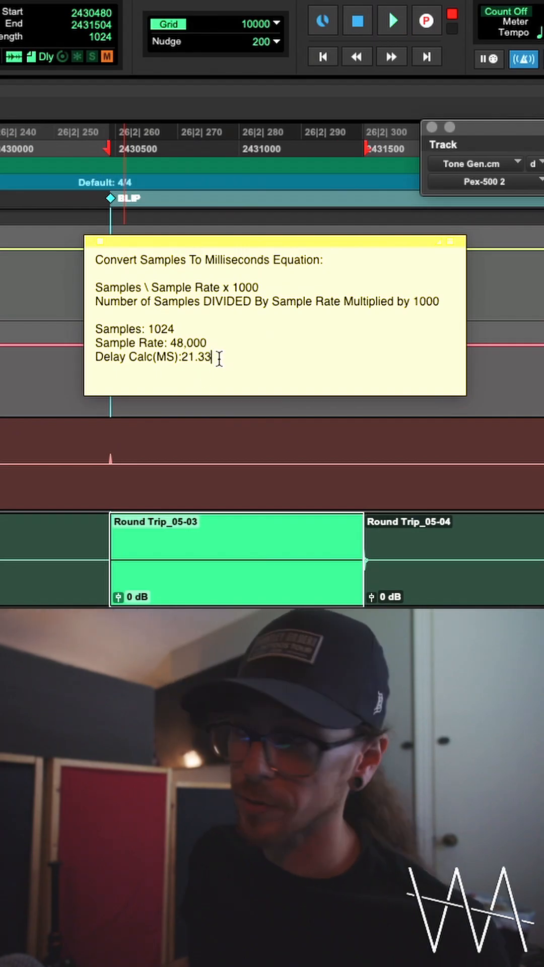
{"action": "double_click", "coordinate": [195, 357]}
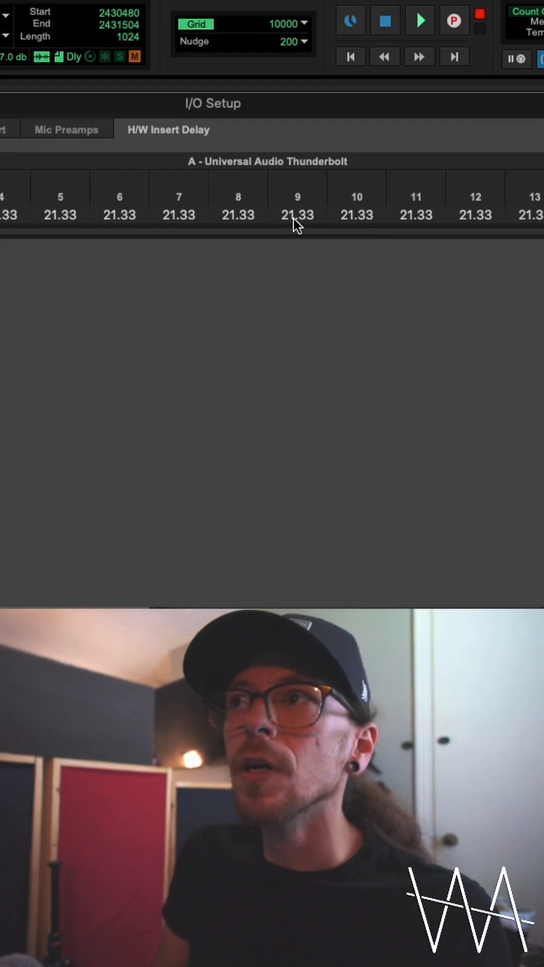
{"action": "mouse_move", "coordinate": [478, 419]}
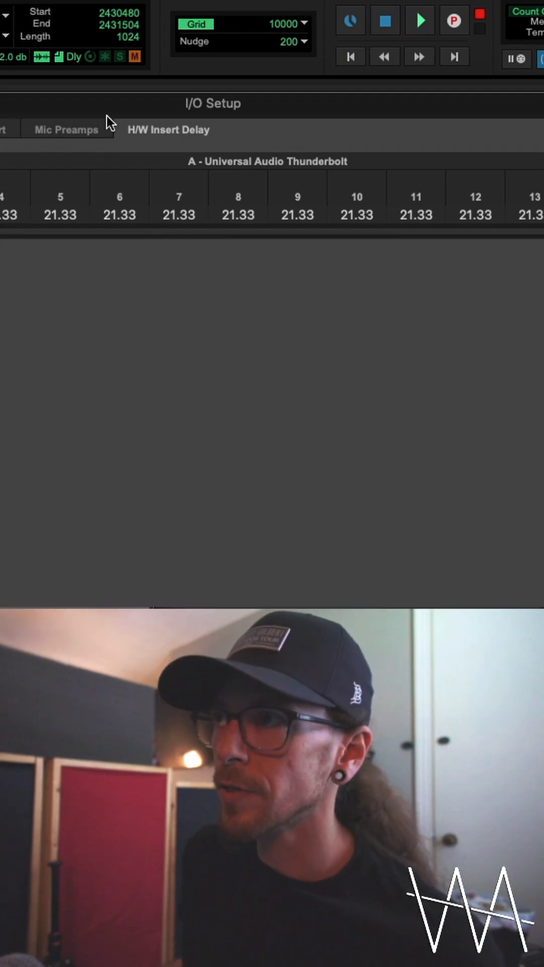
{"action": "mouse_move", "coordinate": [83, 138]}
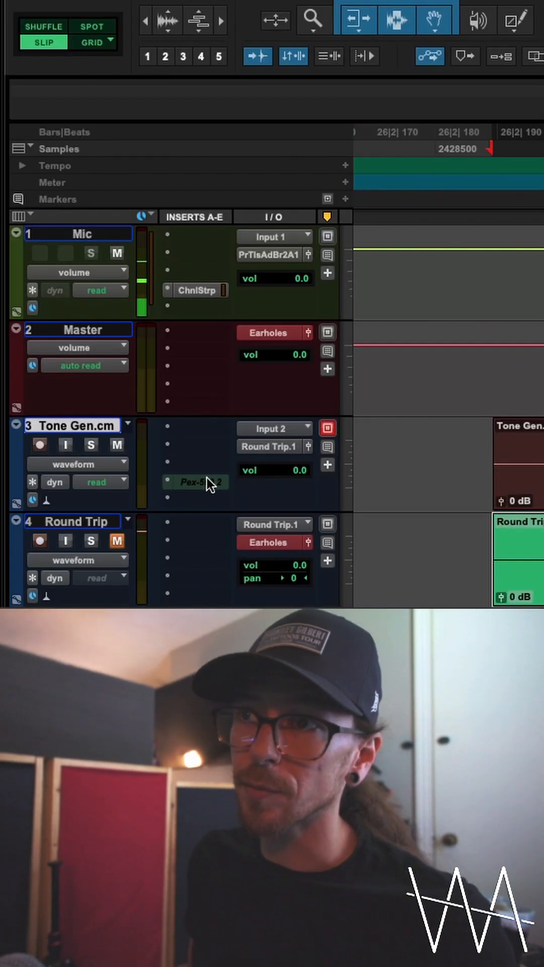
{"action": "mouse_move", "coordinate": [179, 490]}
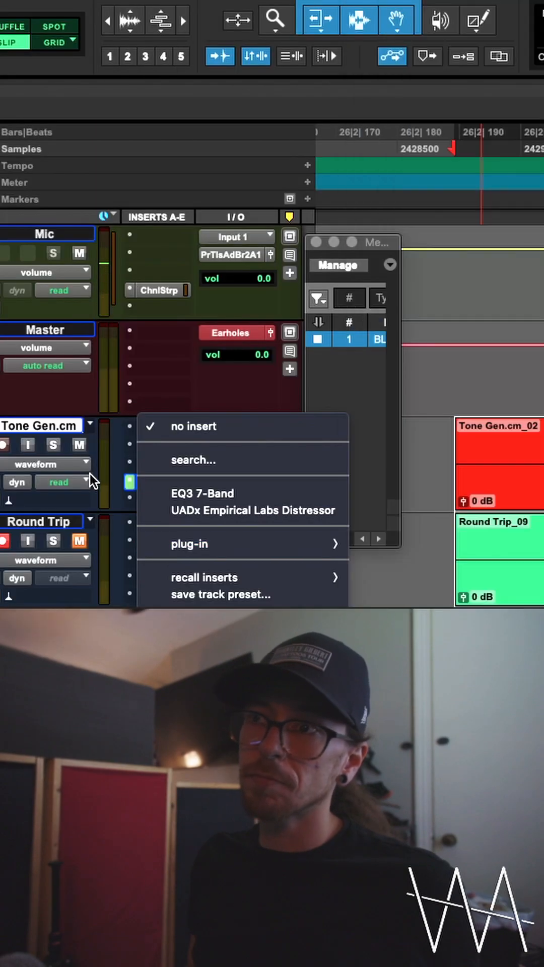
{"action": "left_click", "coordinate": [189, 543]}
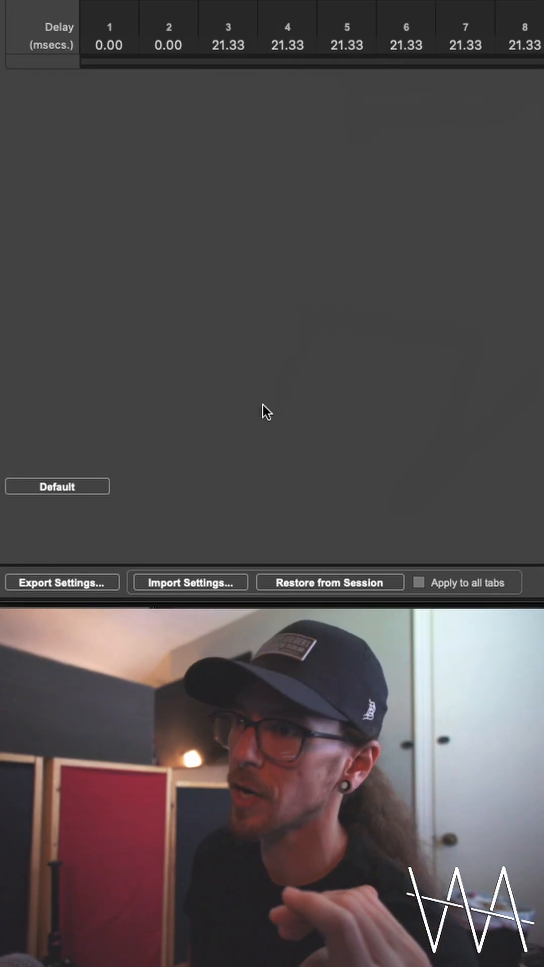
{"action": "mouse_move", "coordinate": [114, 583]}
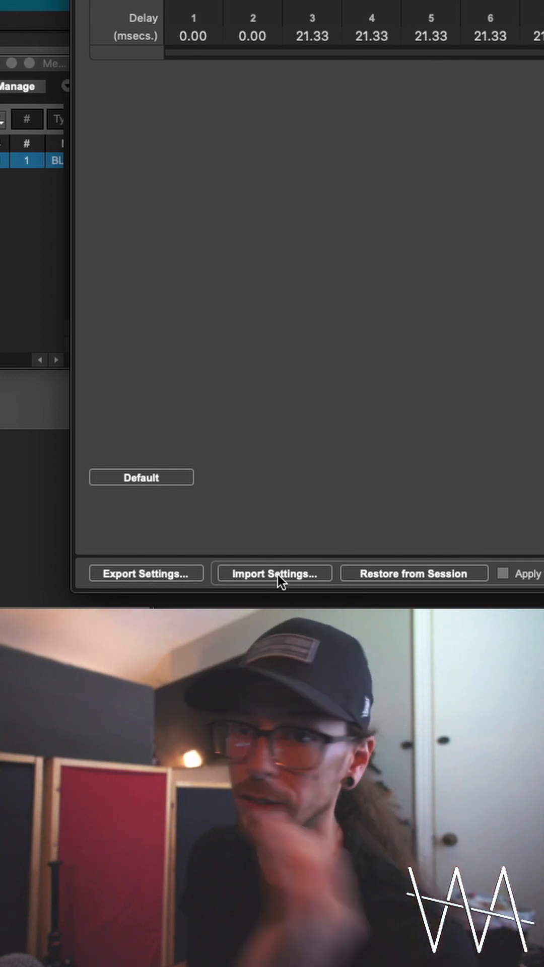
{"action": "mouse_move", "coordinate": [333, 459]}
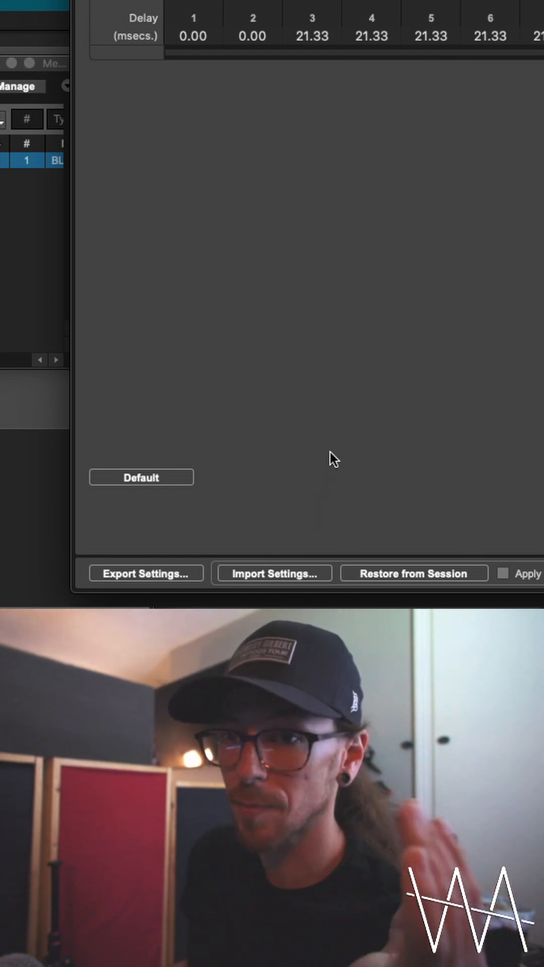
{"action": "mouse_move", "coordinate": [284, 576]}
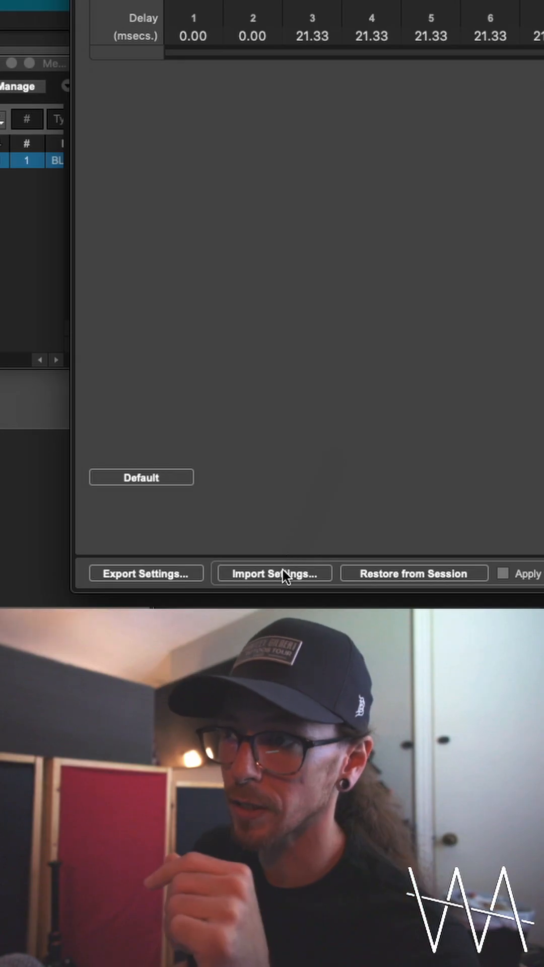
Use Import Settings… in I/O Setup to list the saved .pio insert-delay presets.
{"action": "left_click", "coordinate": [273, 573]}
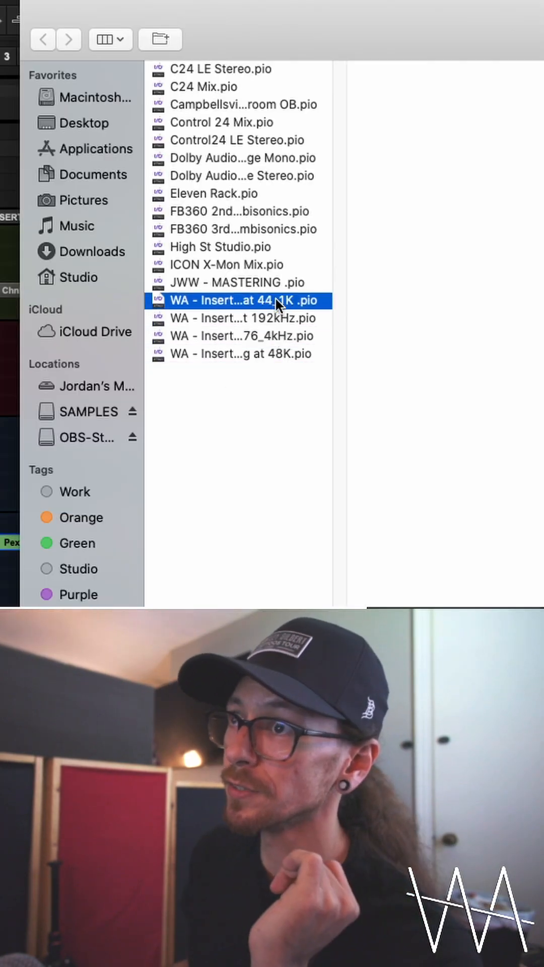
{"action": "double_click", "coordinate": [240, 300]}
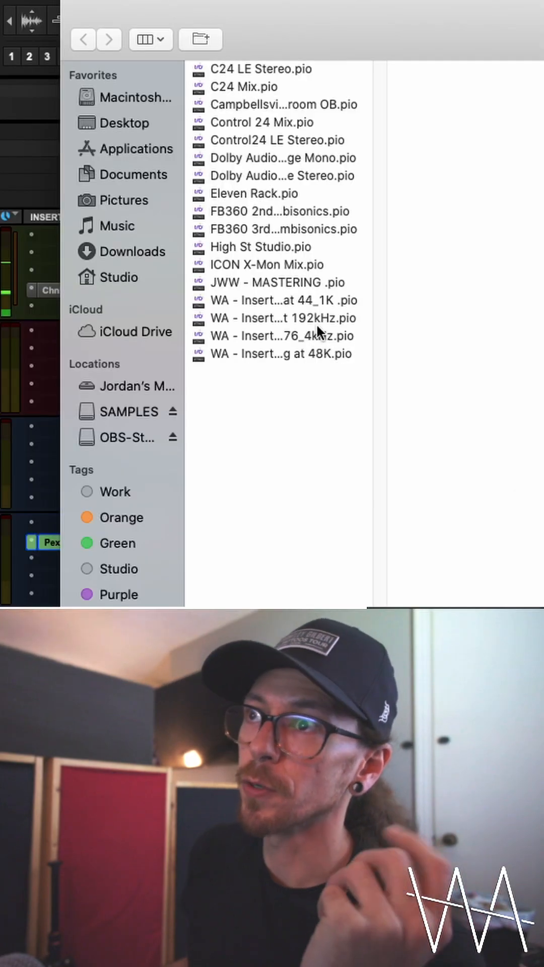
{"action": "left_click", "coordinate": [279, 318]}
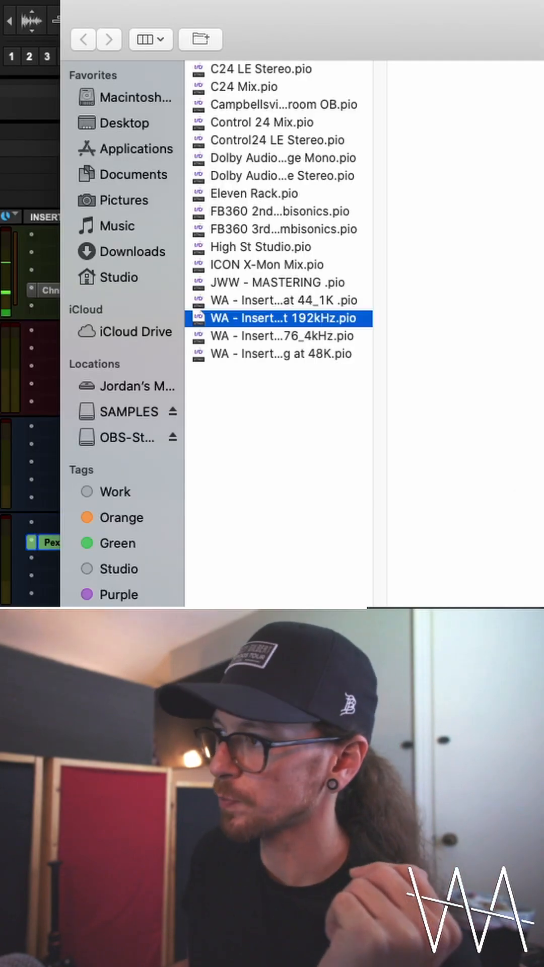